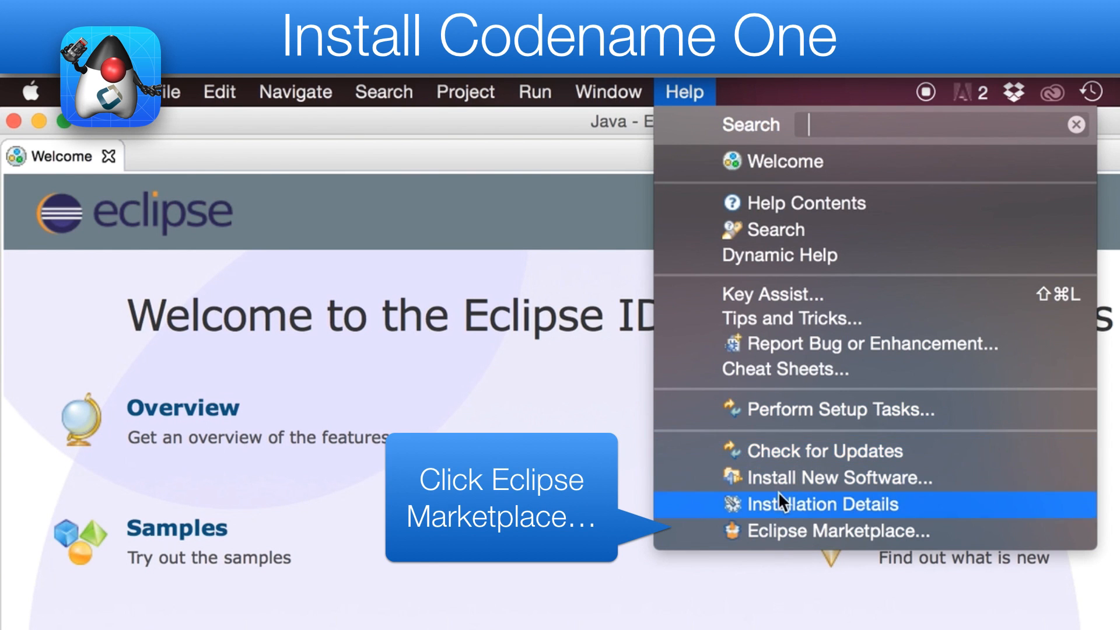
# Search the Eclipse Marketplace for 'Codename' and begin installing the Codename One 3.1 plugin
pyautogui.click(835, 531)
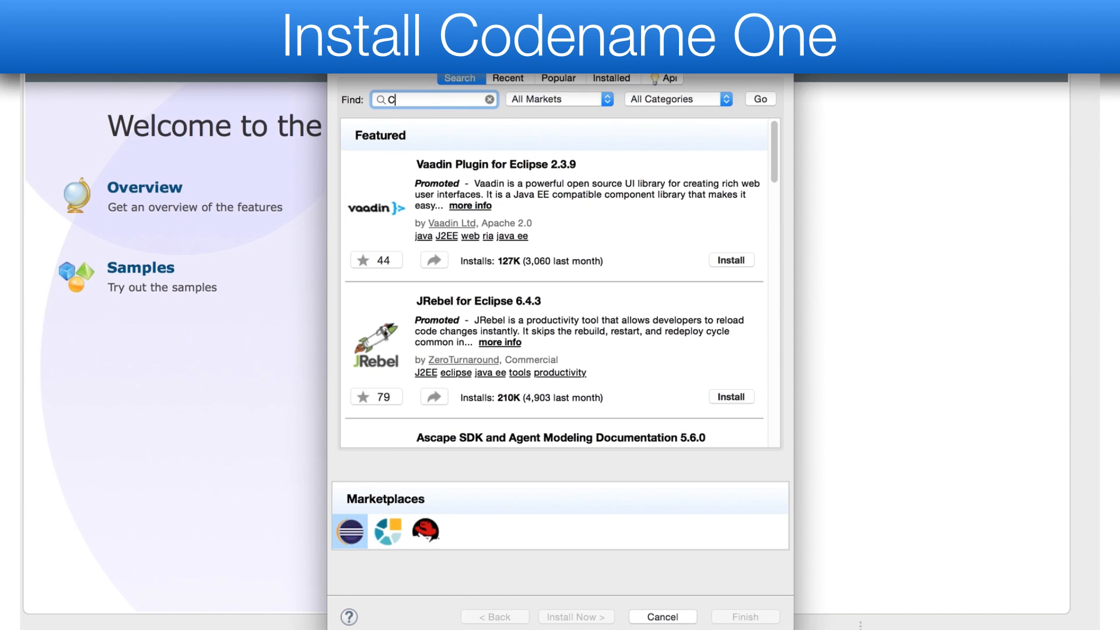
pyautogui.write('odename')
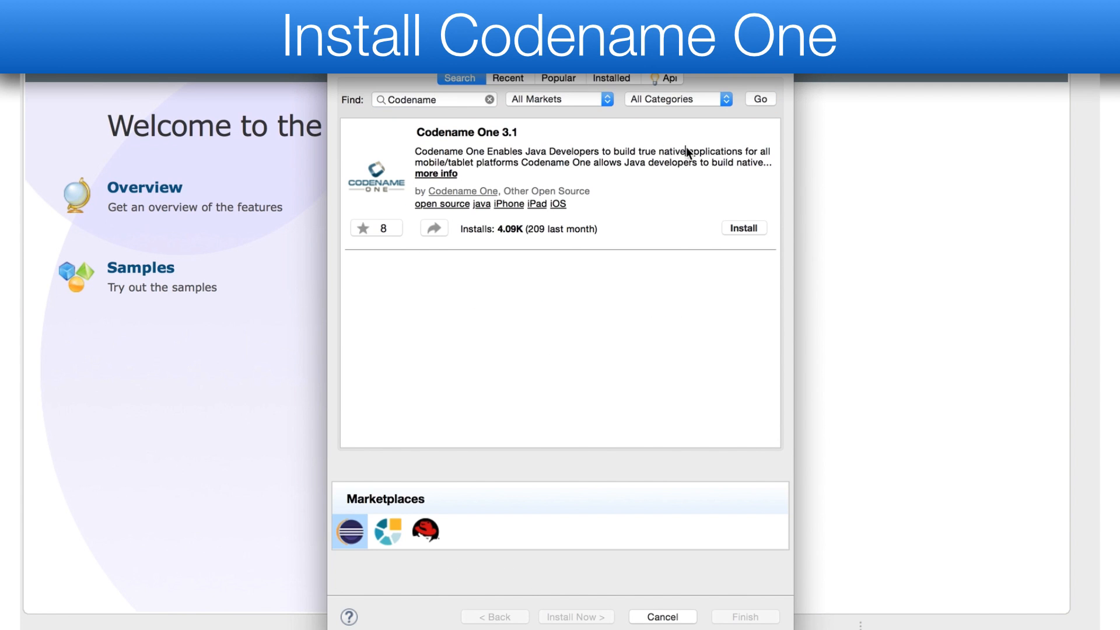
pyautogui.click(743, 227)
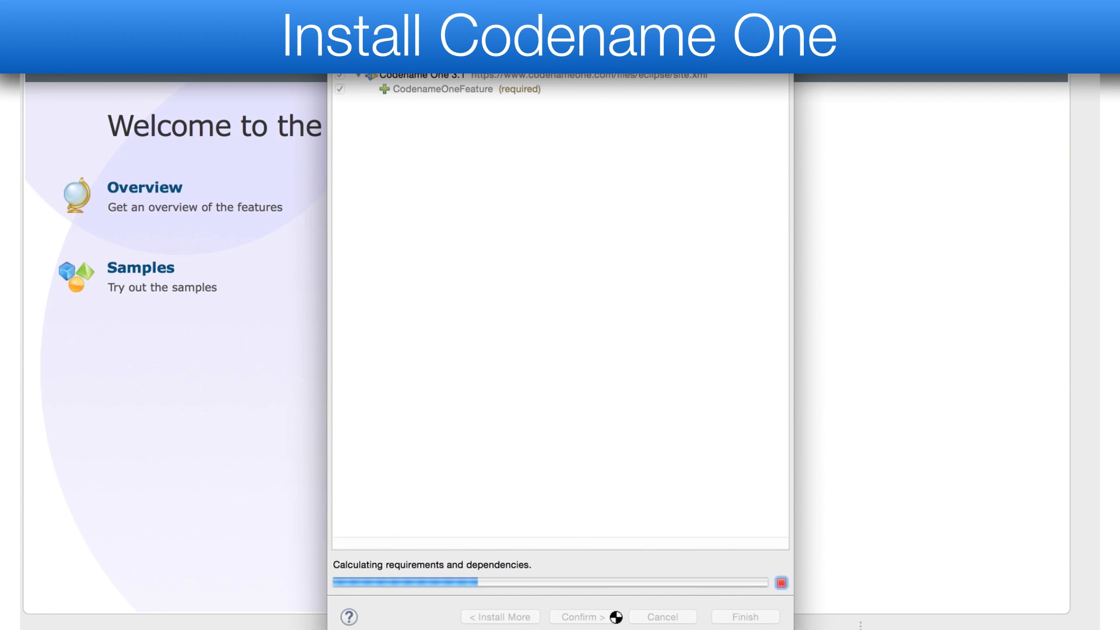
pyautogui.click(117, 81)
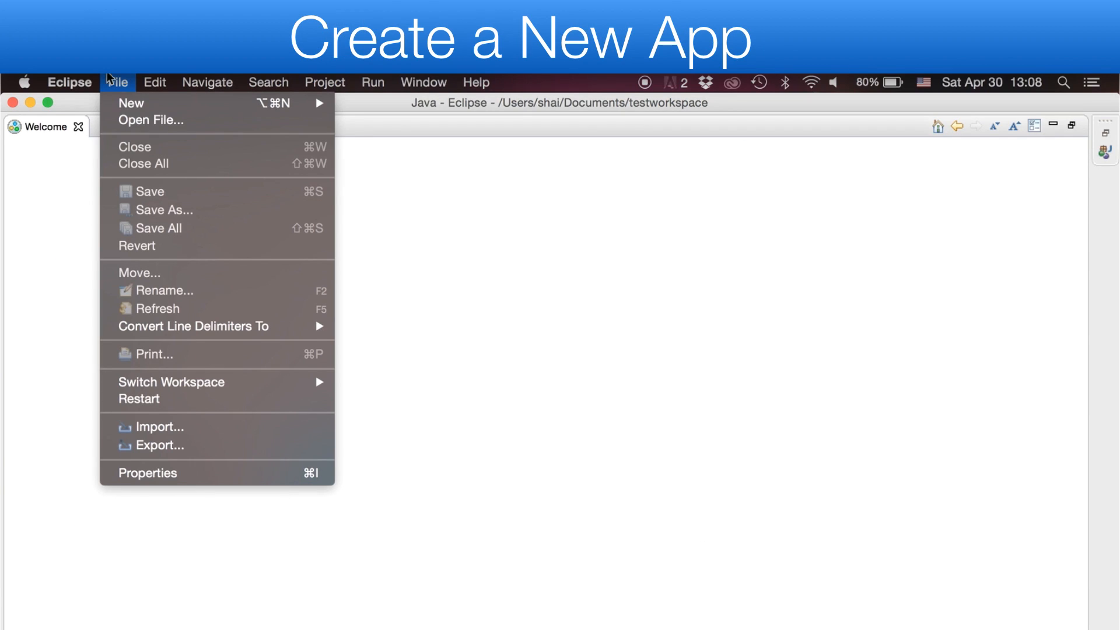
pyautogui.moveTo(131, 102)
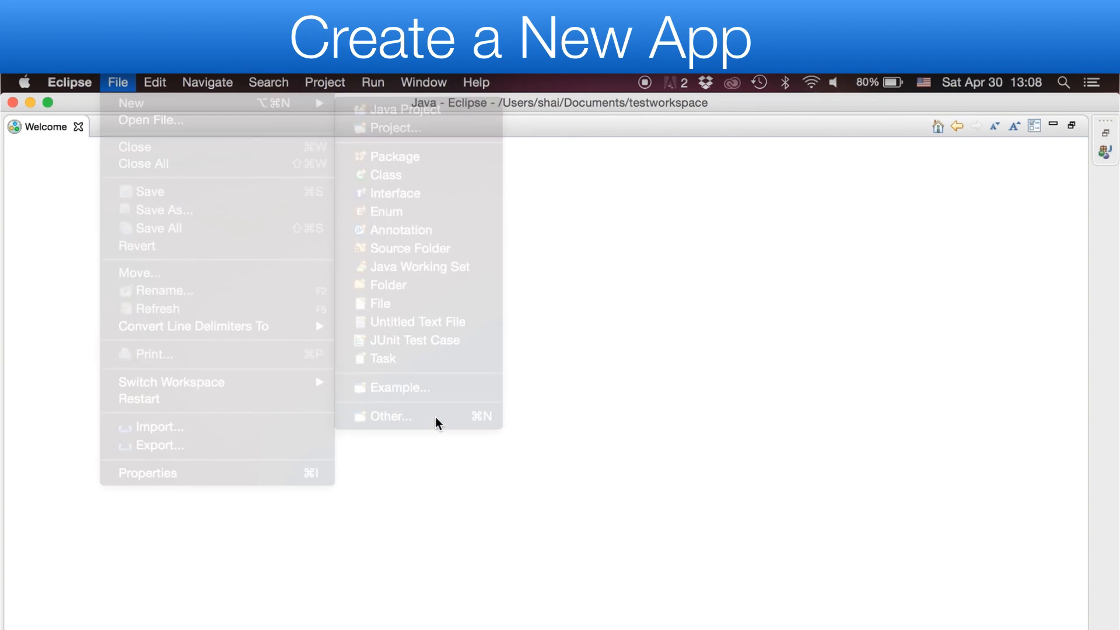
# Start a CodenameOne Project wizard named AppName with package com.acmecorp.appname
pyautogui.click(389, 416)
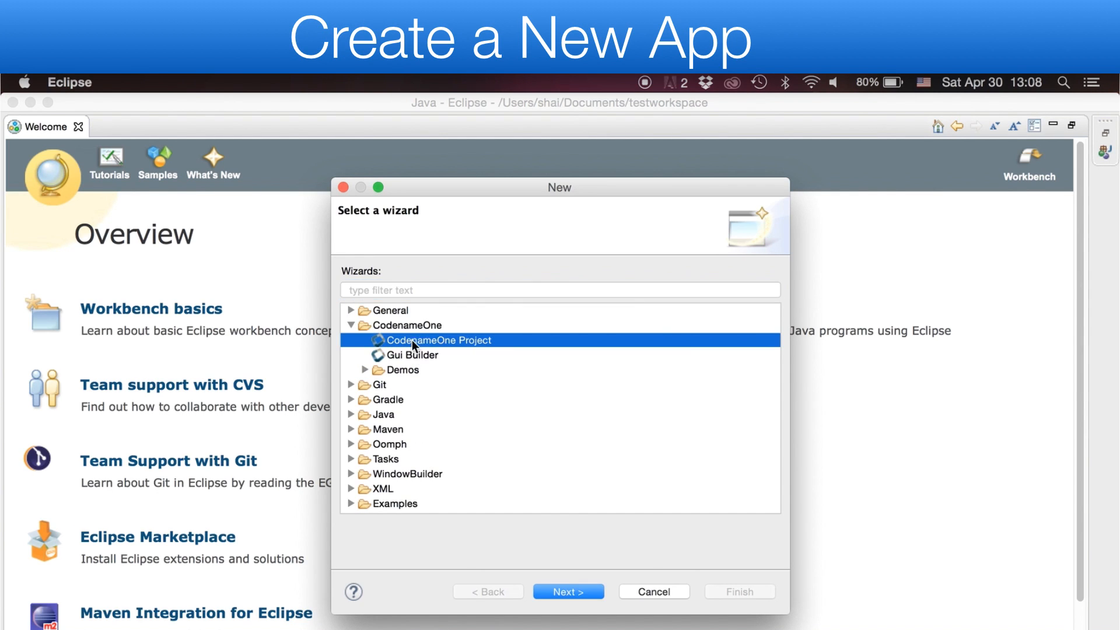
pyautogui.click(568, 591)
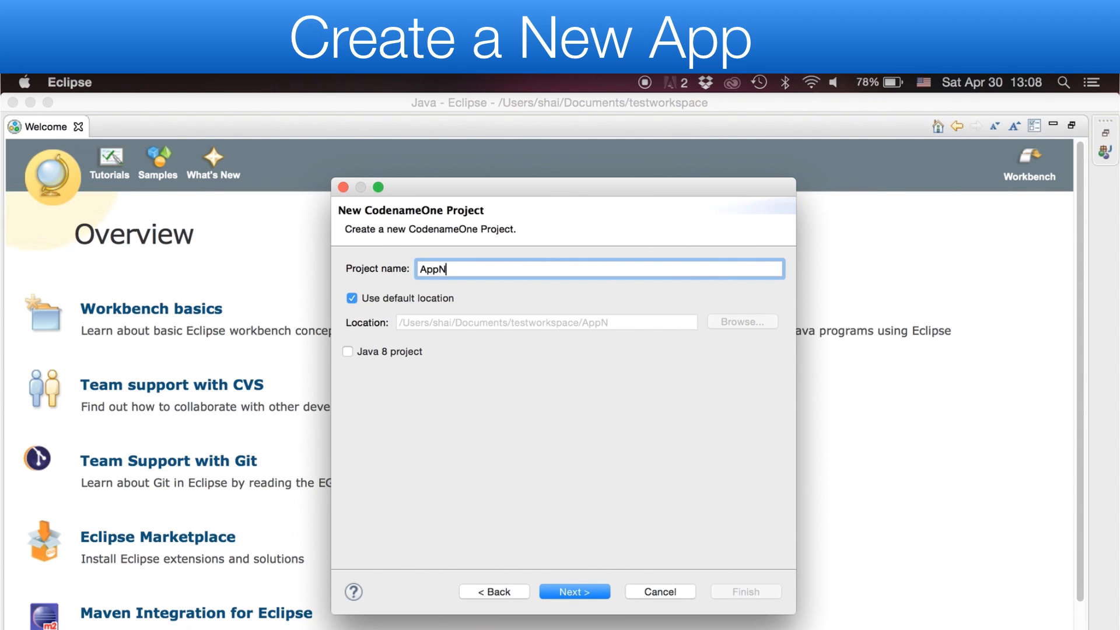
pyautogui.click(574, 591)
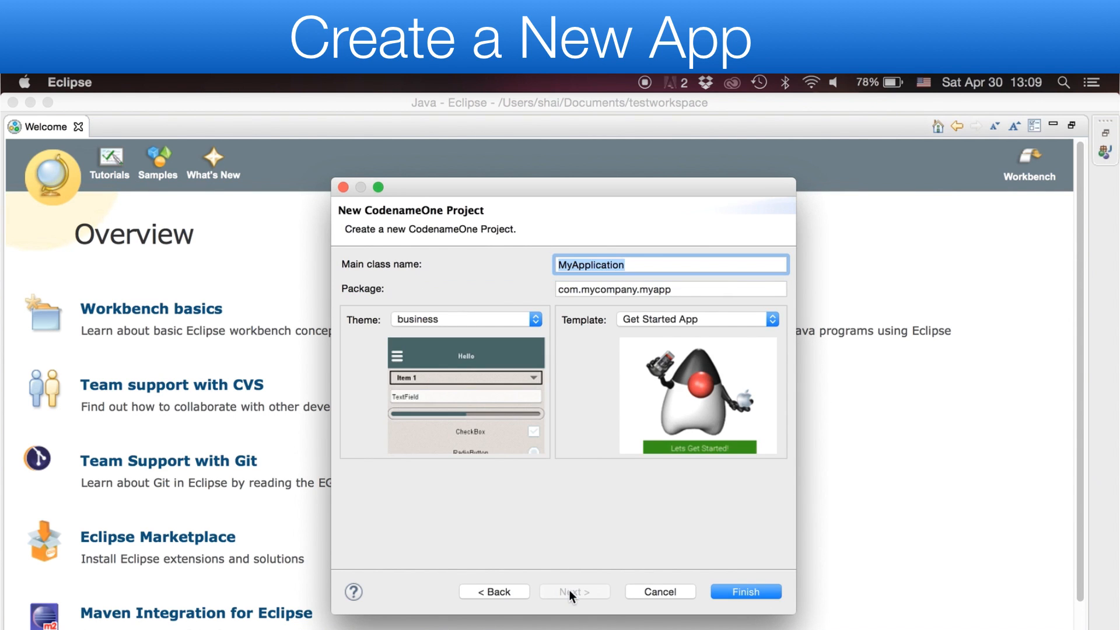
pyautogui.write('AppNa')
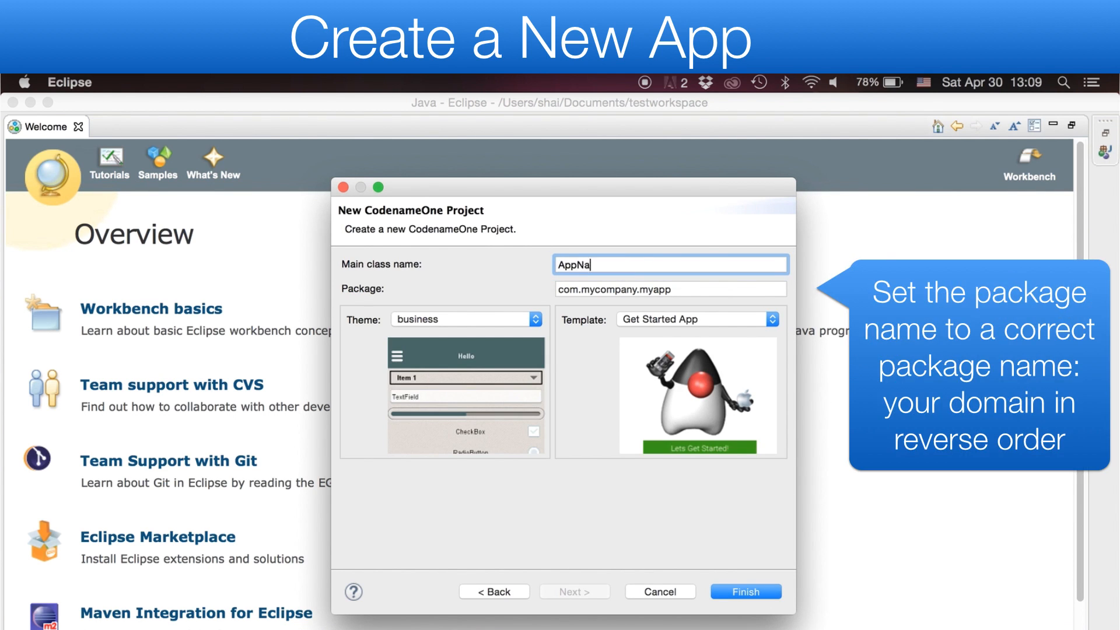
pyautogui.click(669, 288)
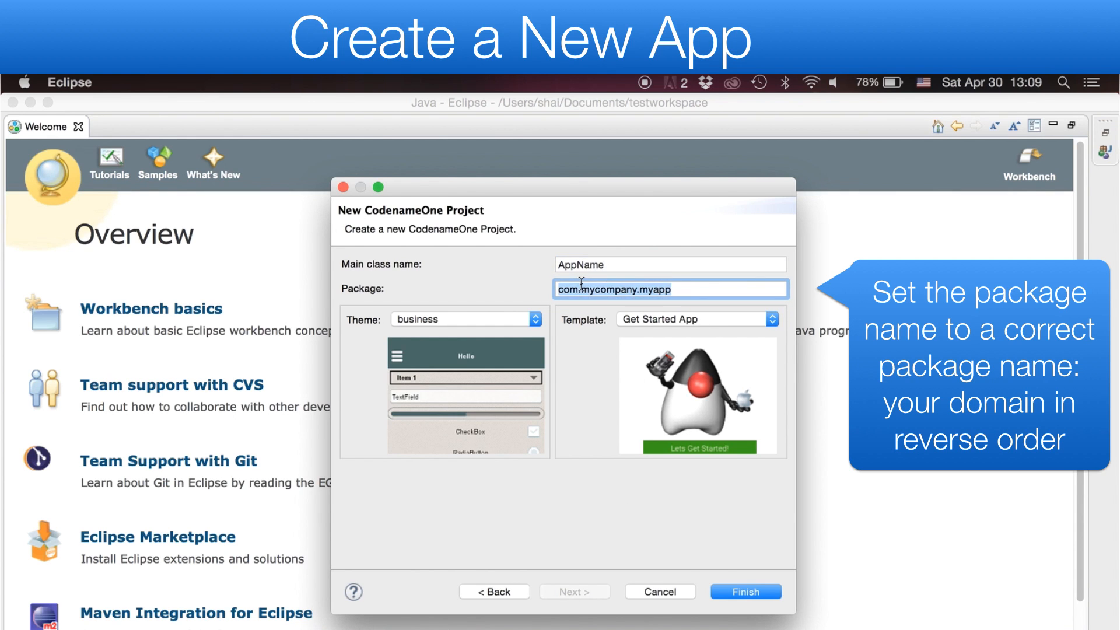
pyautogui.write('com.acmecorp')
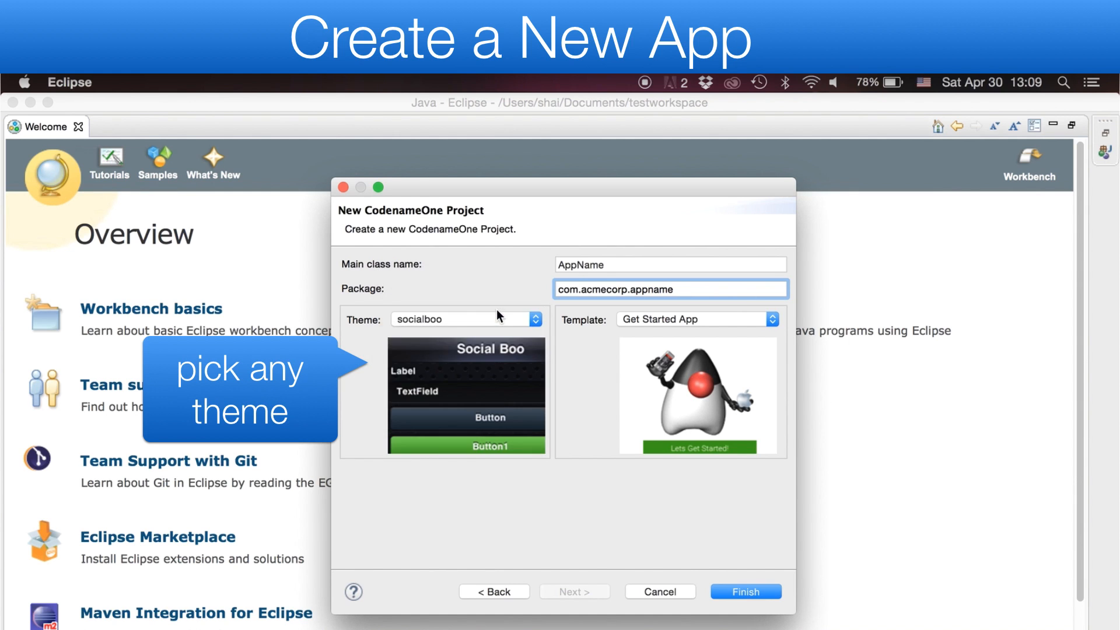
# Choose the flatRed theme and Hello World (Bare Bones) template, then finish creating the project
pyautogui.click(465, 319)
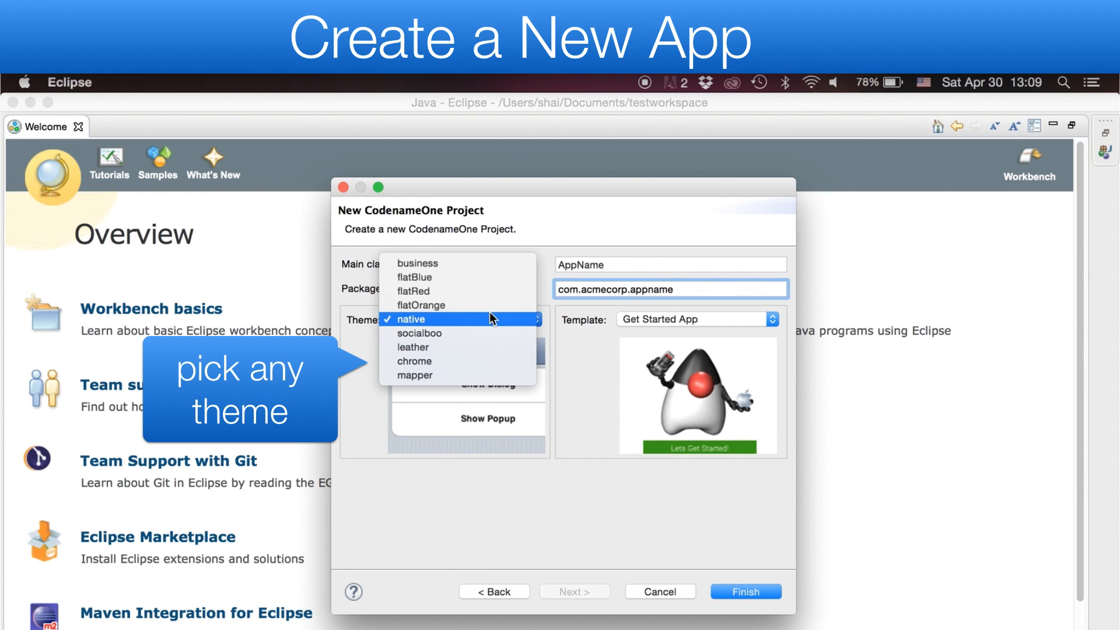
pyautogui.click(411, 290)
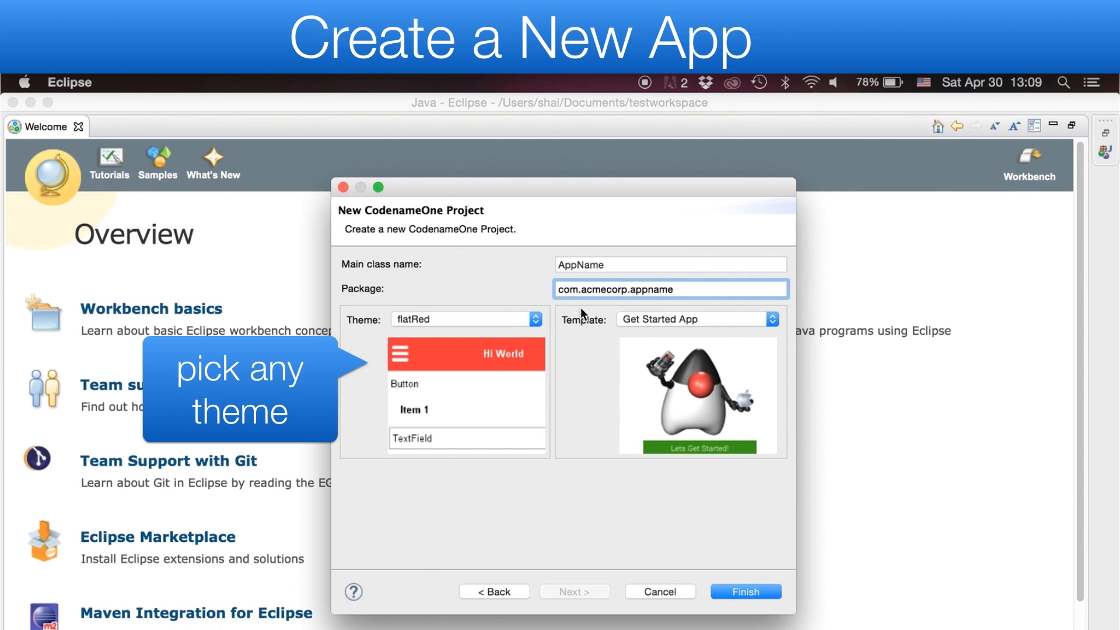
pyautogui.click(695, 318)
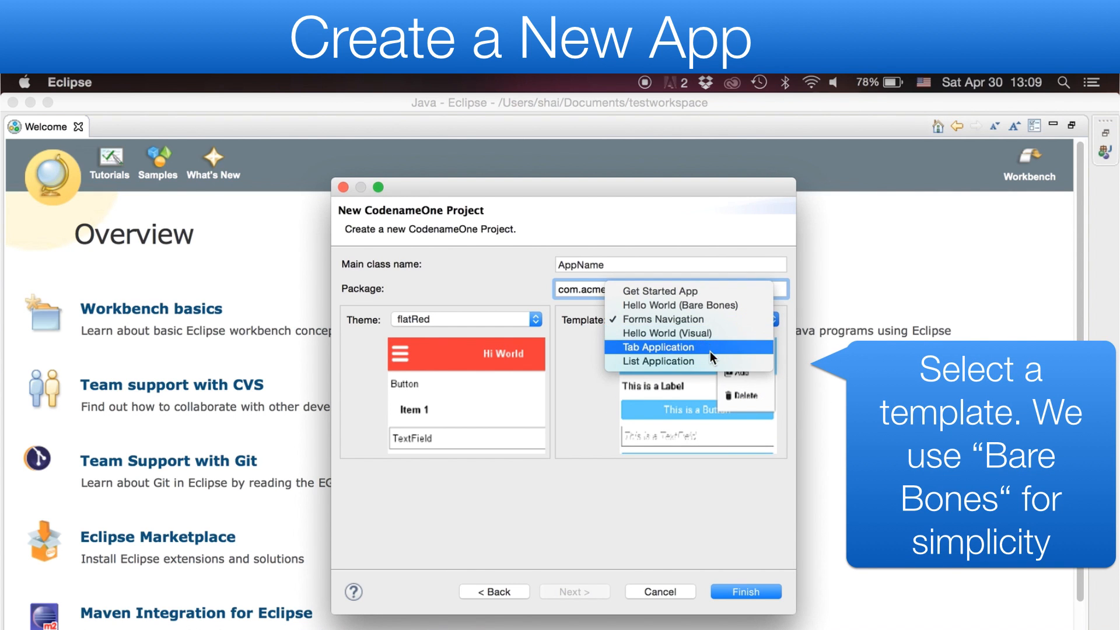
pyautogui.moveTo(688, 290)
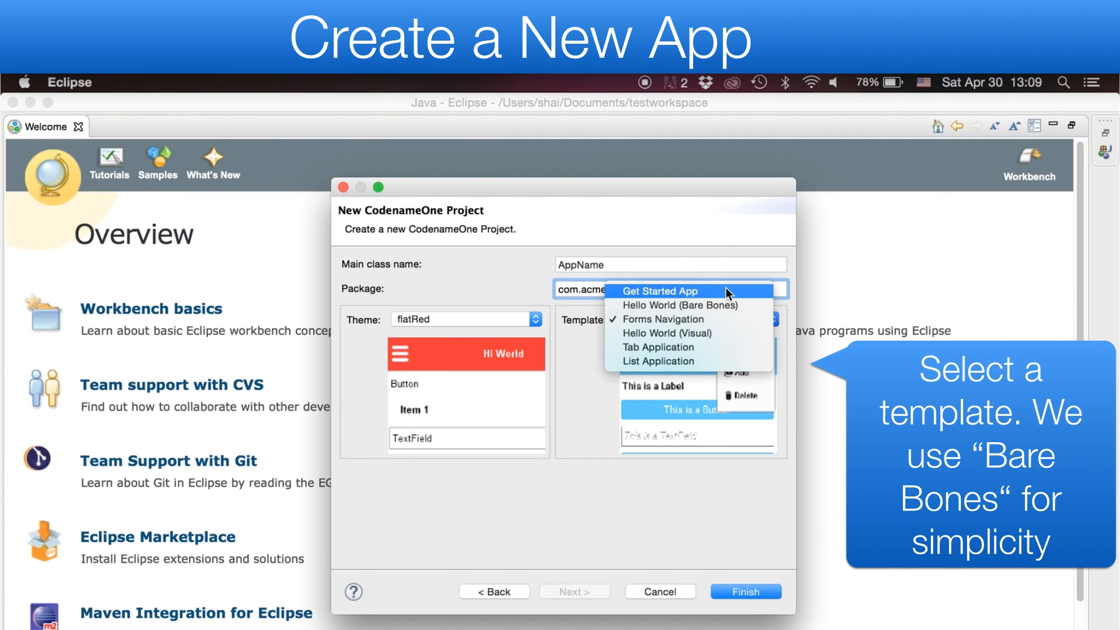
pyautogui.click(679, 305)
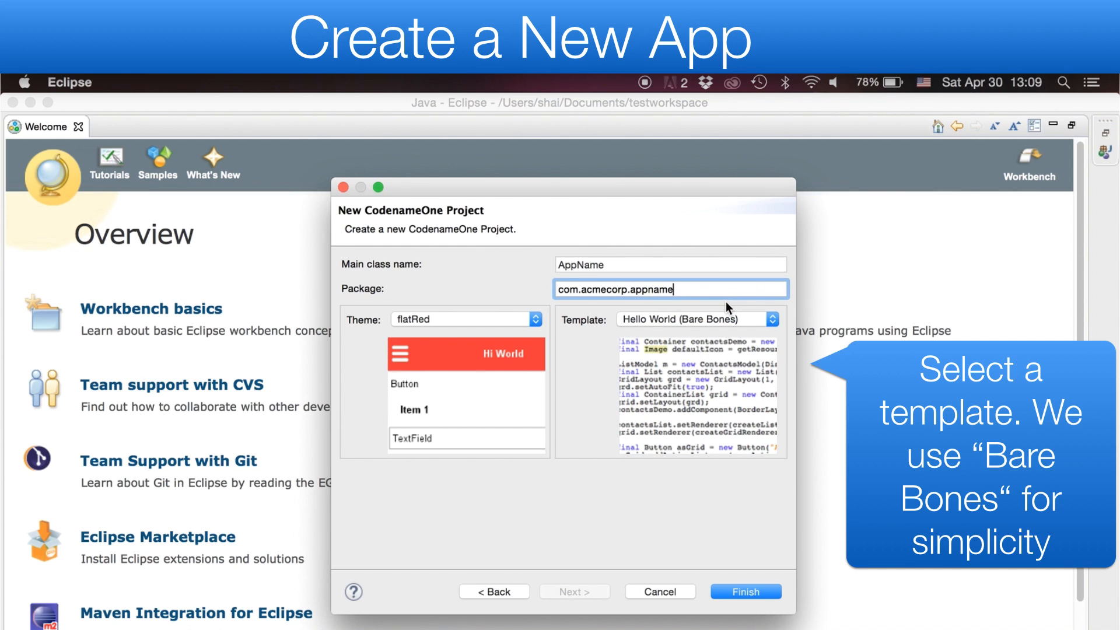
pyautogui.click(745, 590)
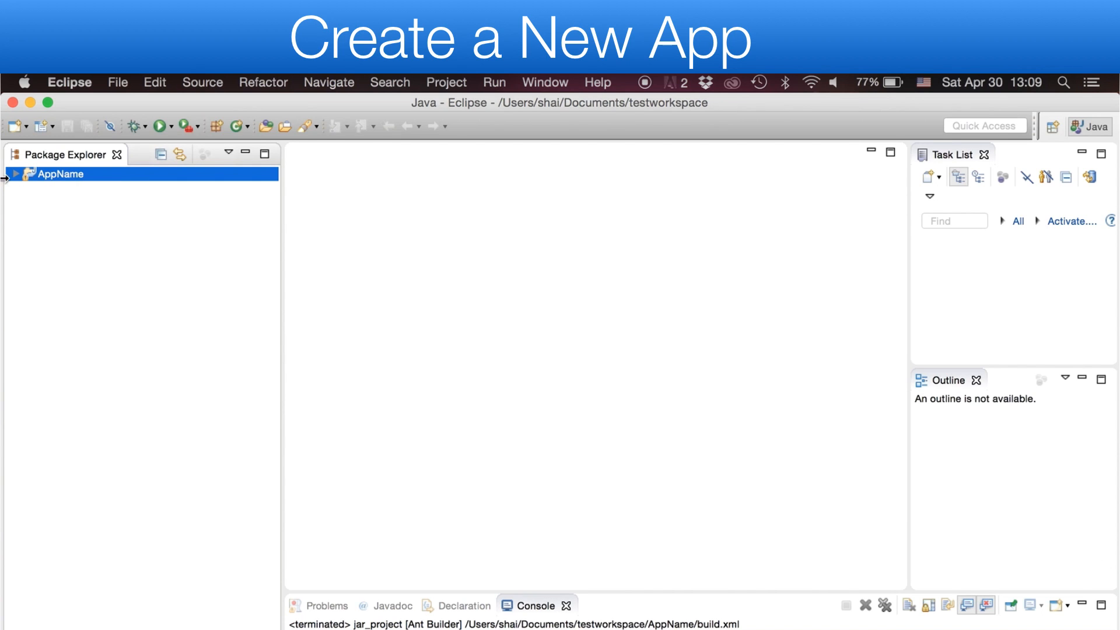
# Expand src > com.acmecorp.appname and open AppName.java in the editor
pyautogui.click(14, 173)
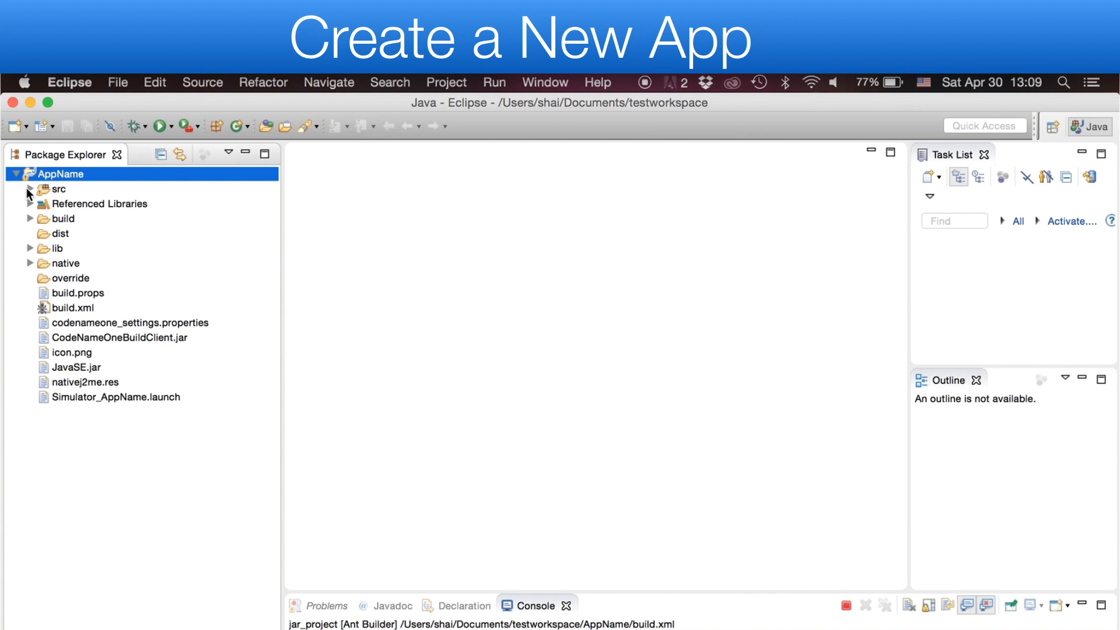
pyautogui.click(31, 189)
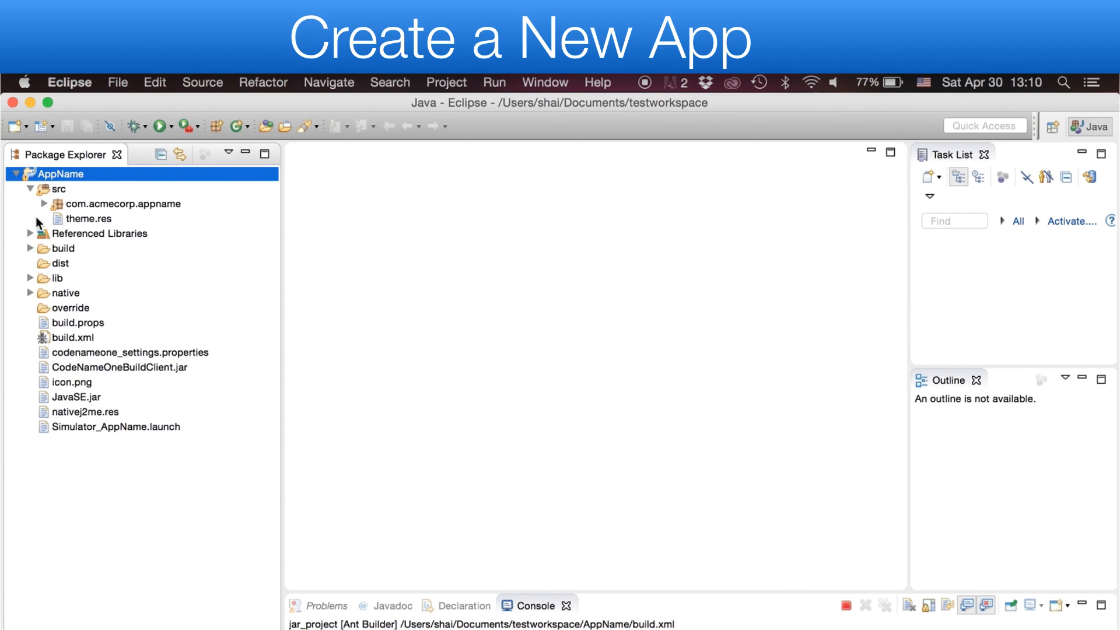
pyautogui.click(43, 203)
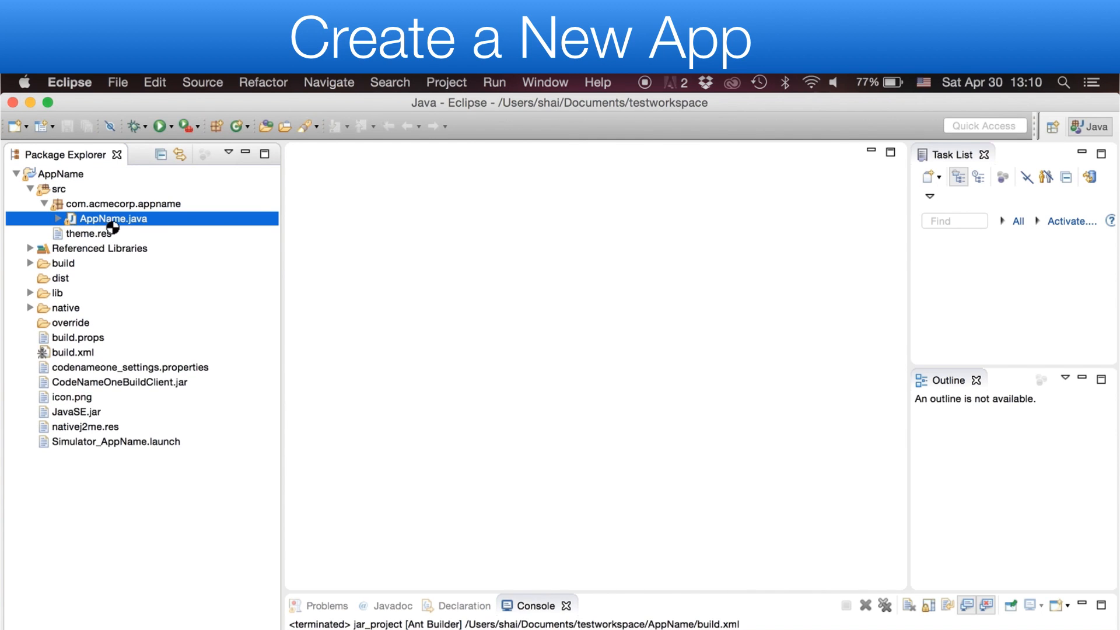
pyautogui.doubleClick(113, 218)
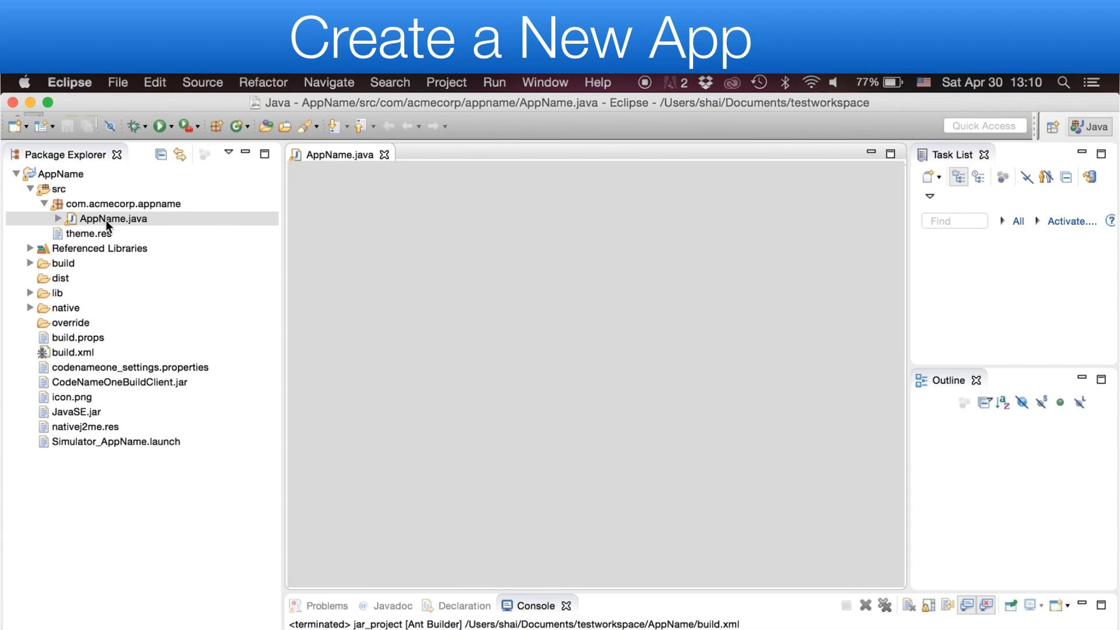
pyautogui.doubleClick(112, 218)
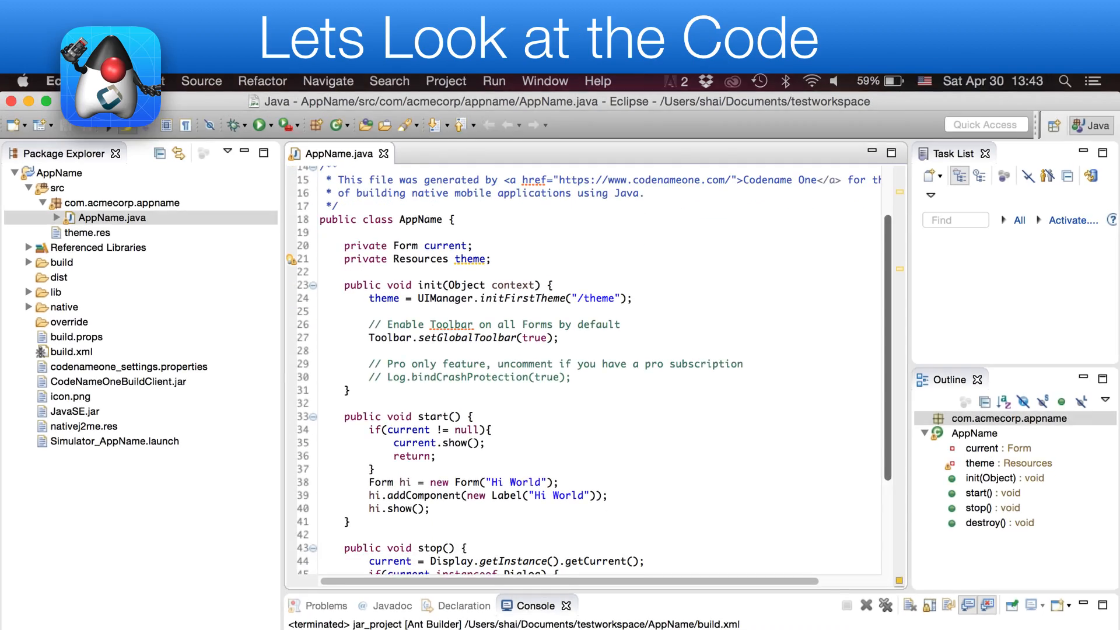
# Start typing a Button declaration after the Hi World label in start()
pyautogui.write('Butto')
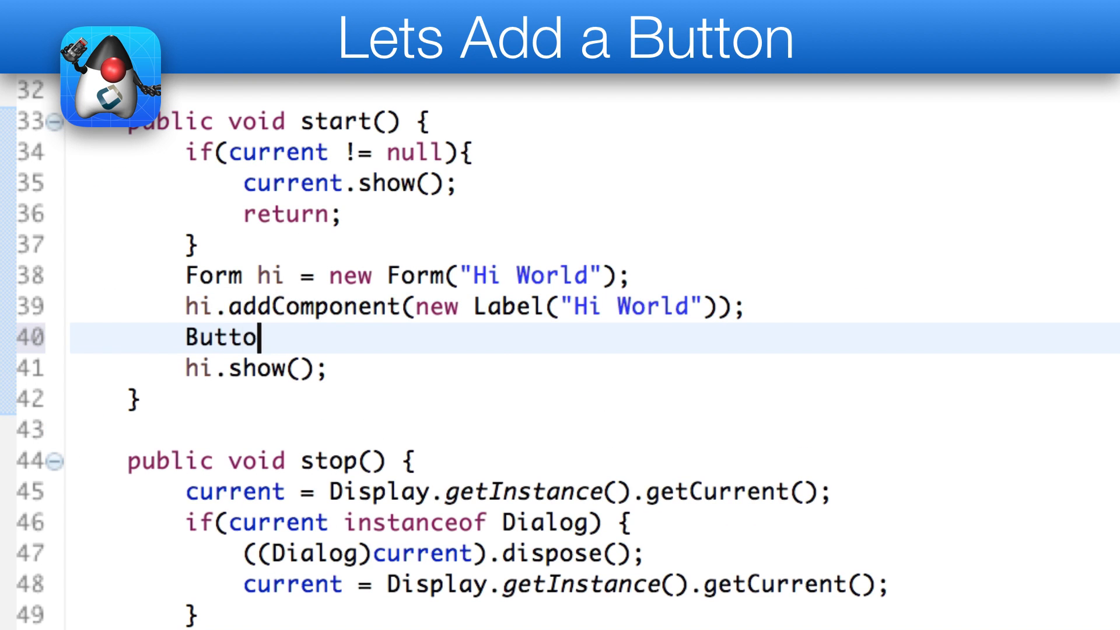
# Complete the line Button b = new Button("Show Dialog"); in start()
pyautogui.write('n b = new Button("Show Dialog");')
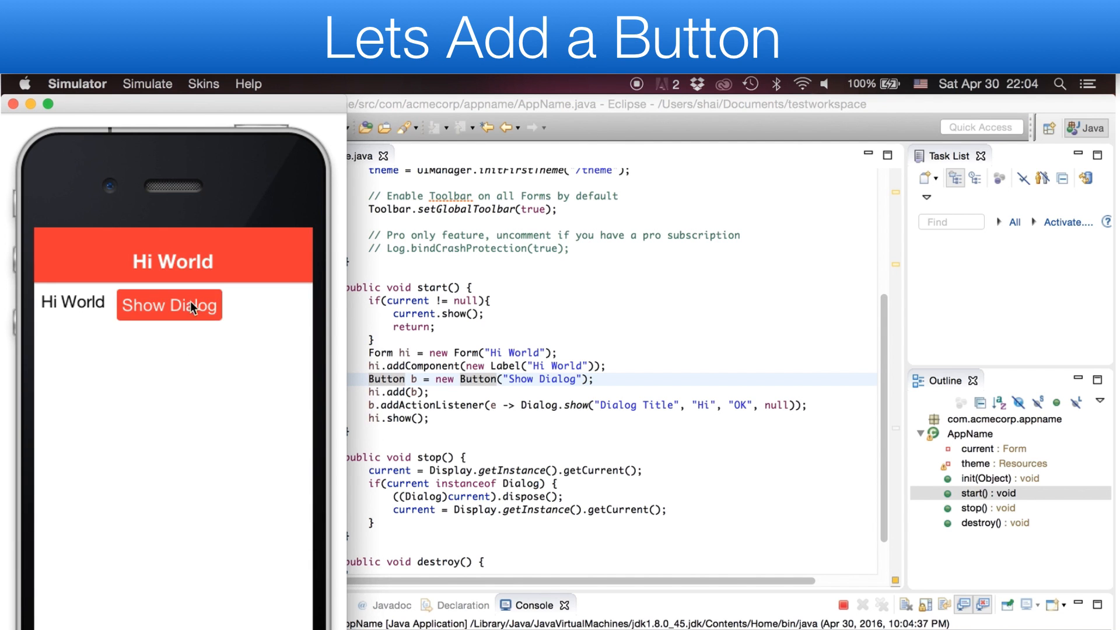
# Tap Show Dialog in the simulator, dismiss the dialog, and pick a different device skin
pyautogui.click(169, 305)
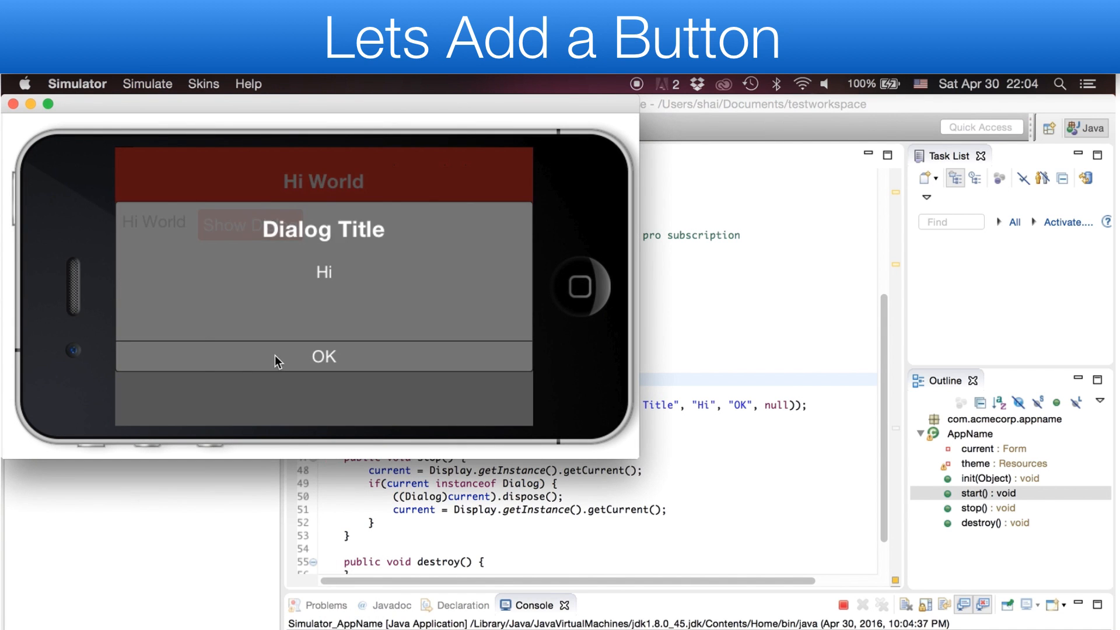
pyautogui.click(203, 84)
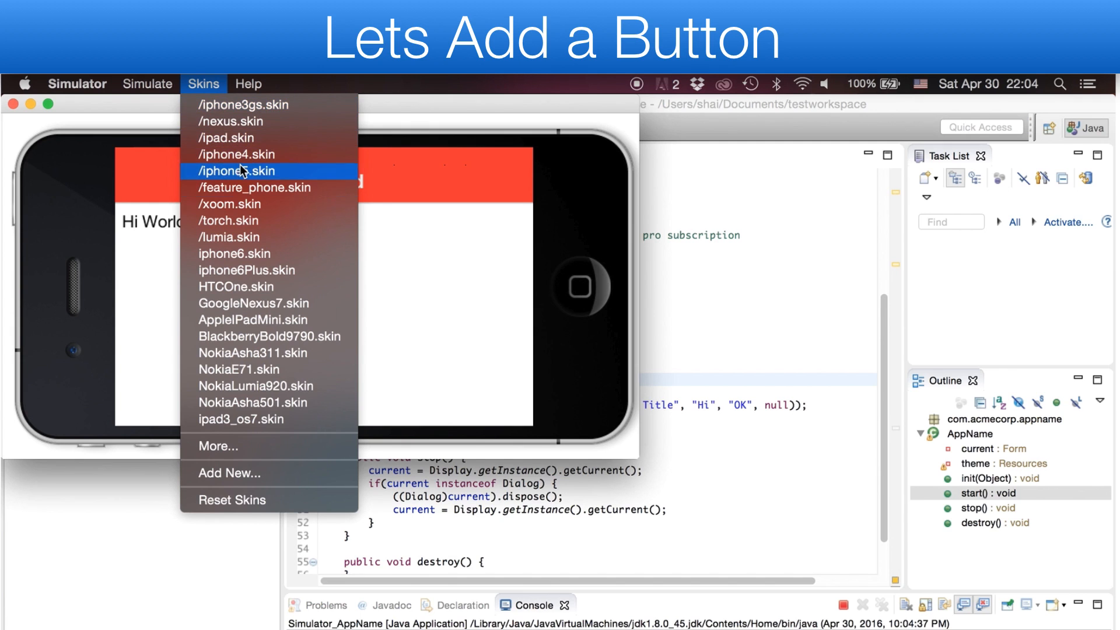
pyautogui.click(238, 170)
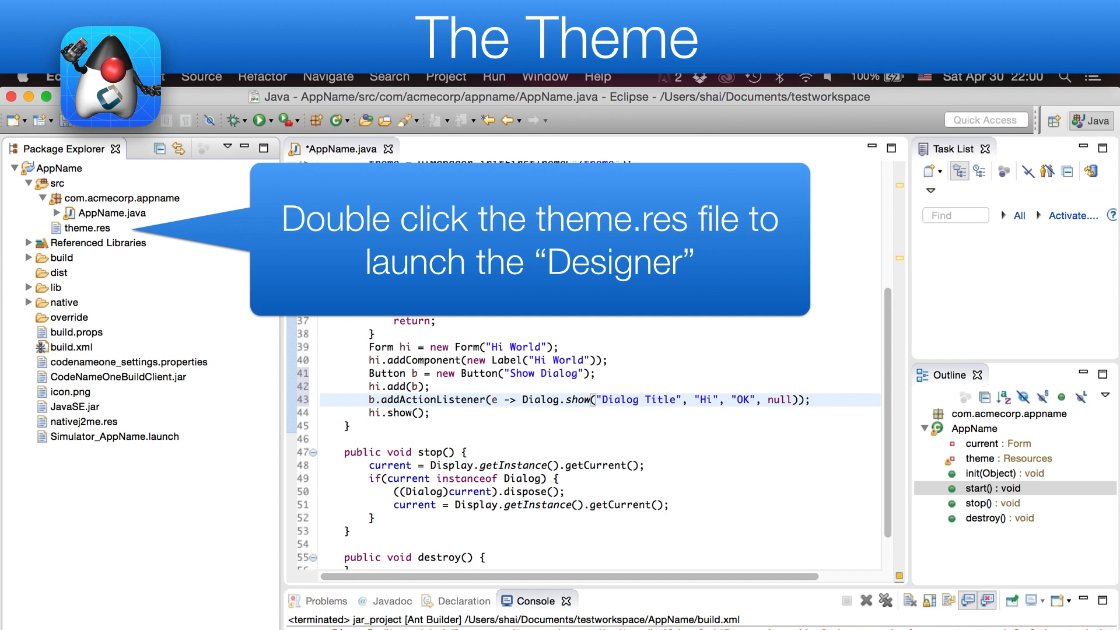
# Open theme.res in the Codename One Designer and bring up the Button style settings
pyautogui.doubleClick(89, 227)
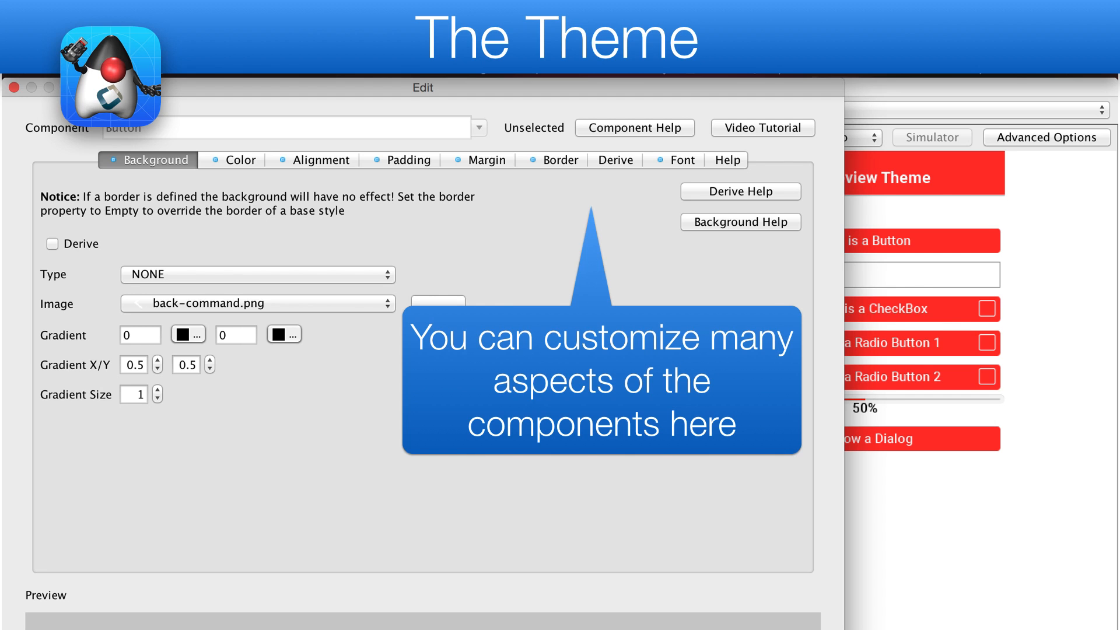
pyautogui.click(240, 162)
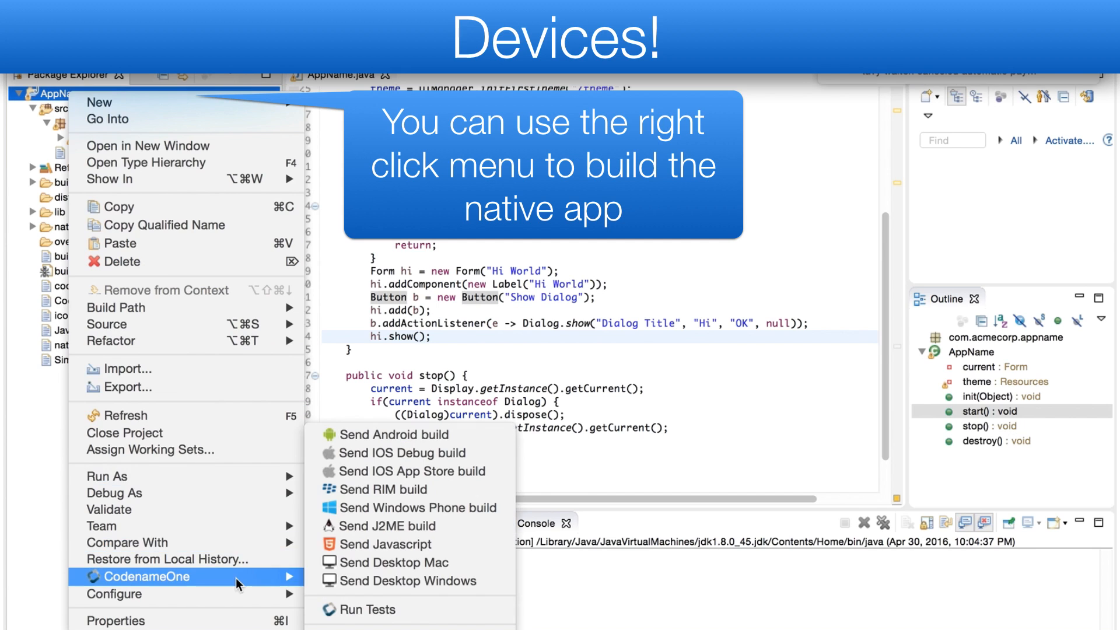
pyautogui.moveTo(419, 434)
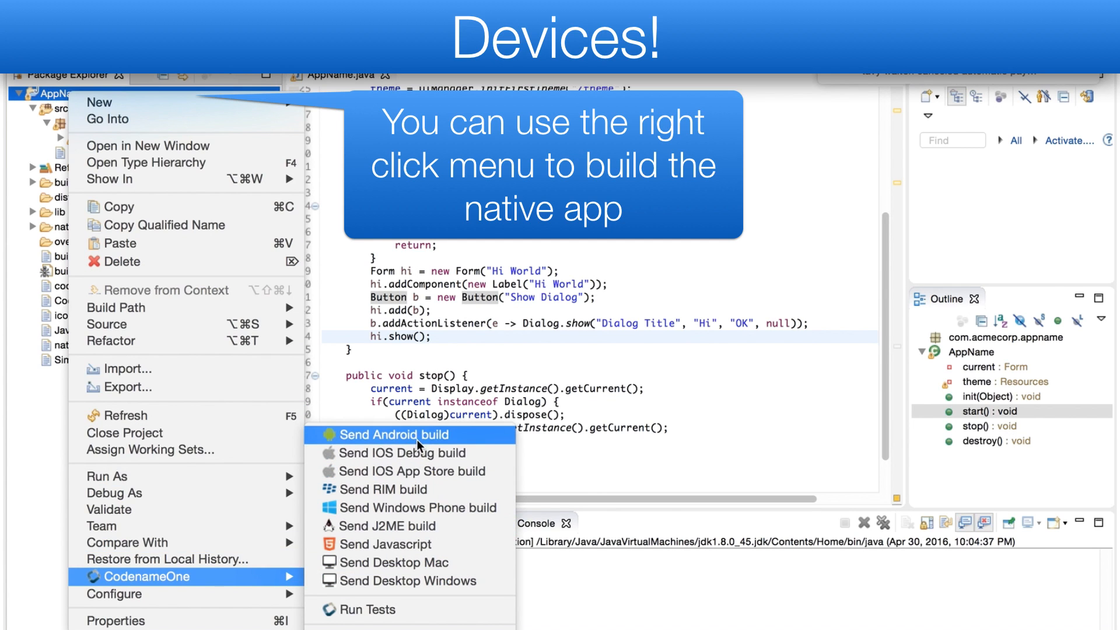
pyautogui.moveTo(425, 482)
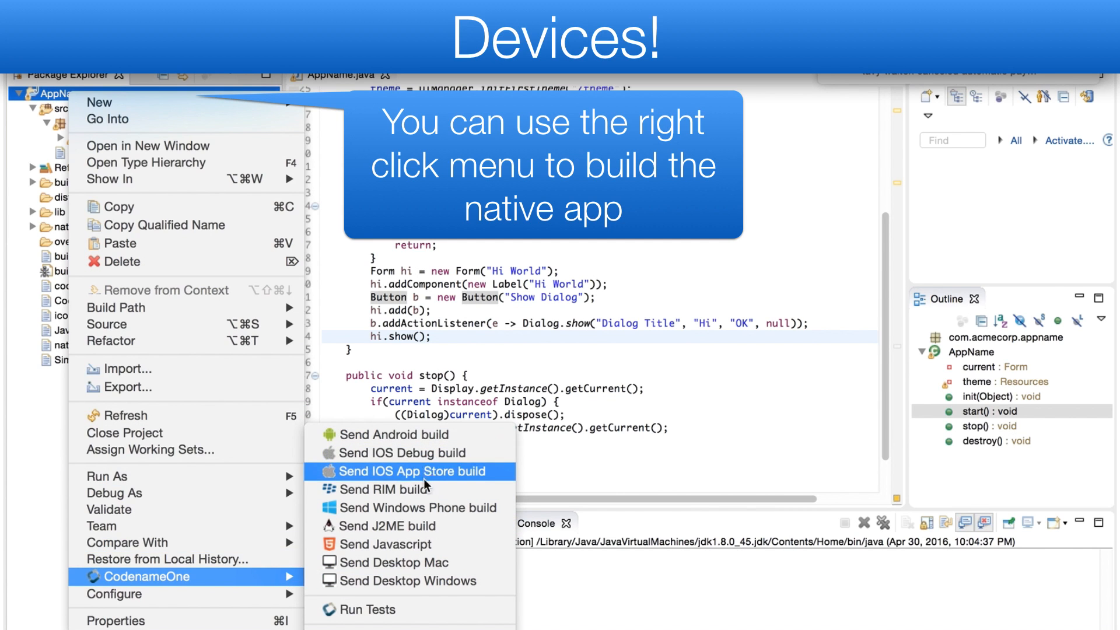
pyautogui.moveTo(432, 434)
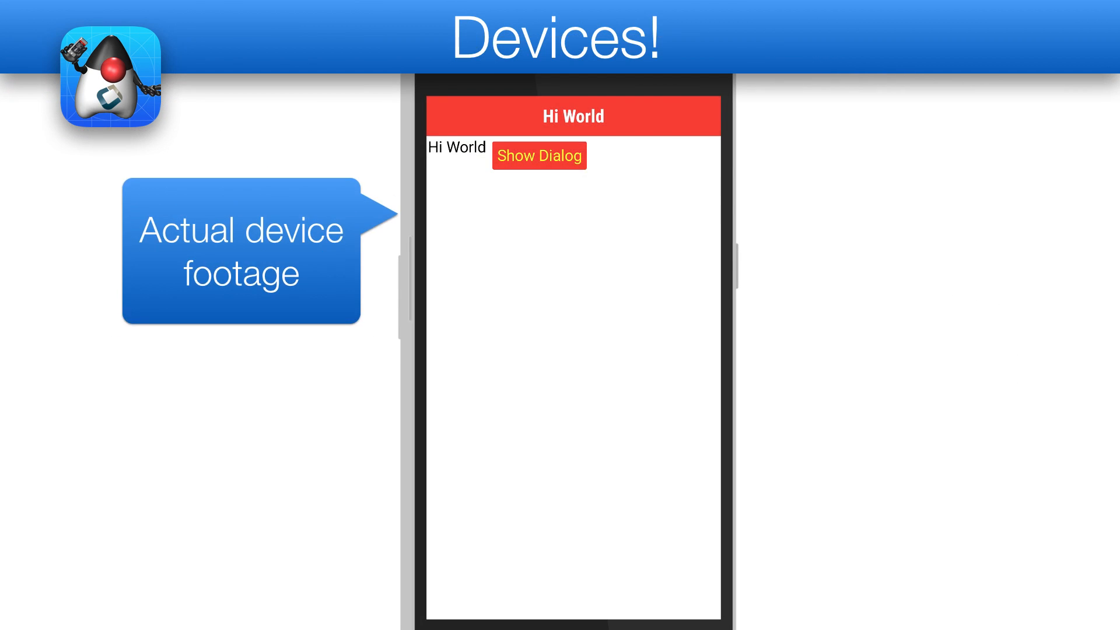
# On the real device, tap Show Dialog to see the Hi dialog and dismiss it
pyautogui.click(538, 155)
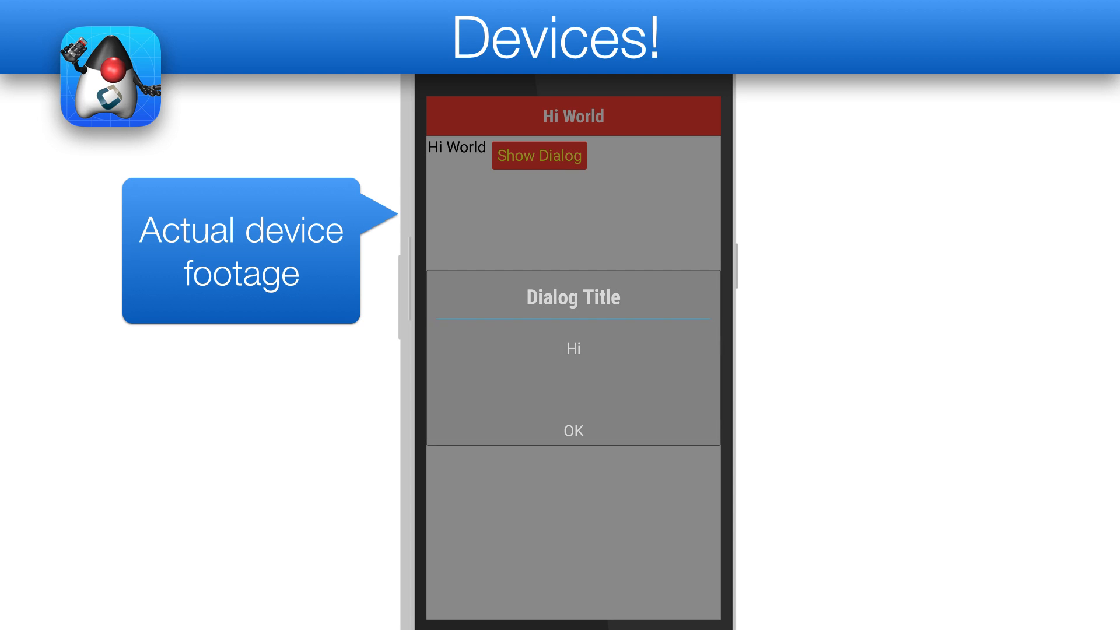
pyautogui.click(572, 430)
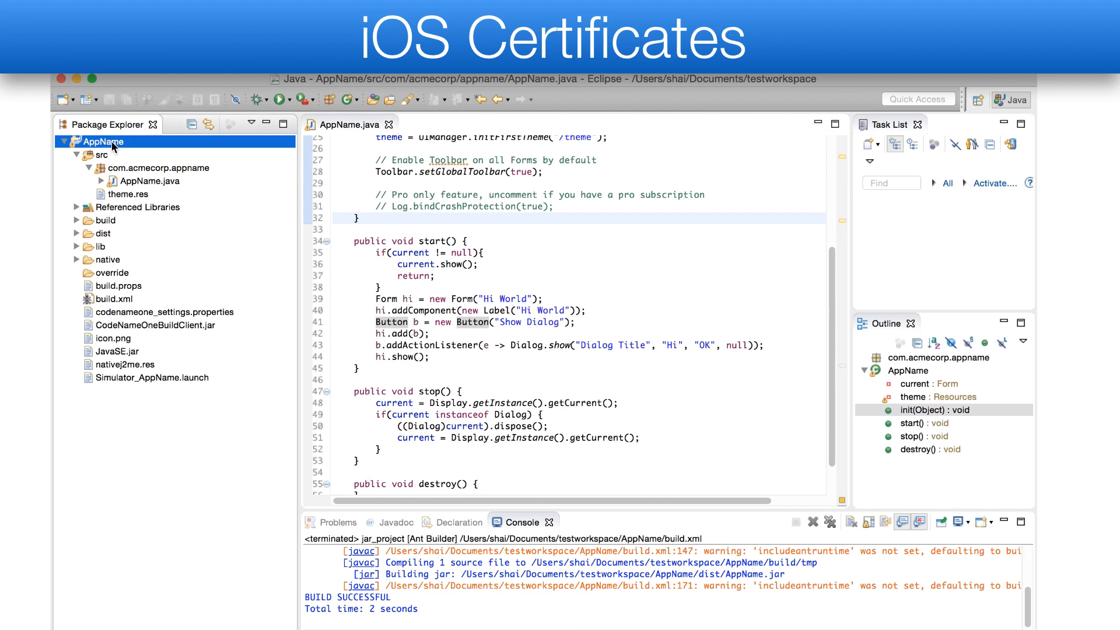
# Open AppName's properties at CodenameOne > 1. IOS and launch the iOS Certificate Wizard via Generate
pyautogui.rightClick(100, 141)
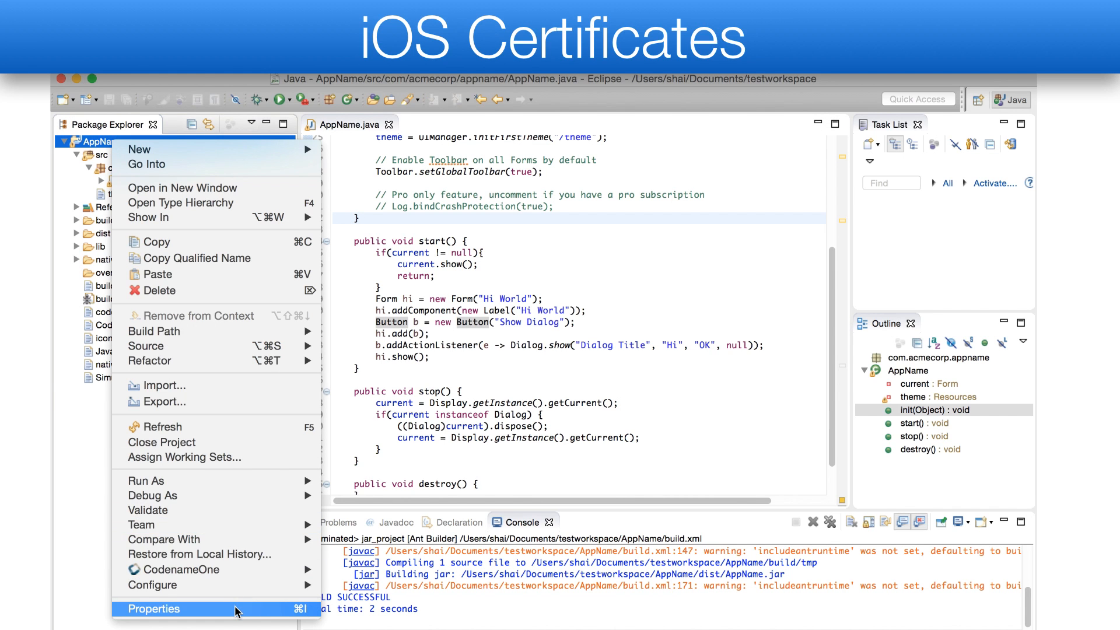
pyautogui.click(154, 609)
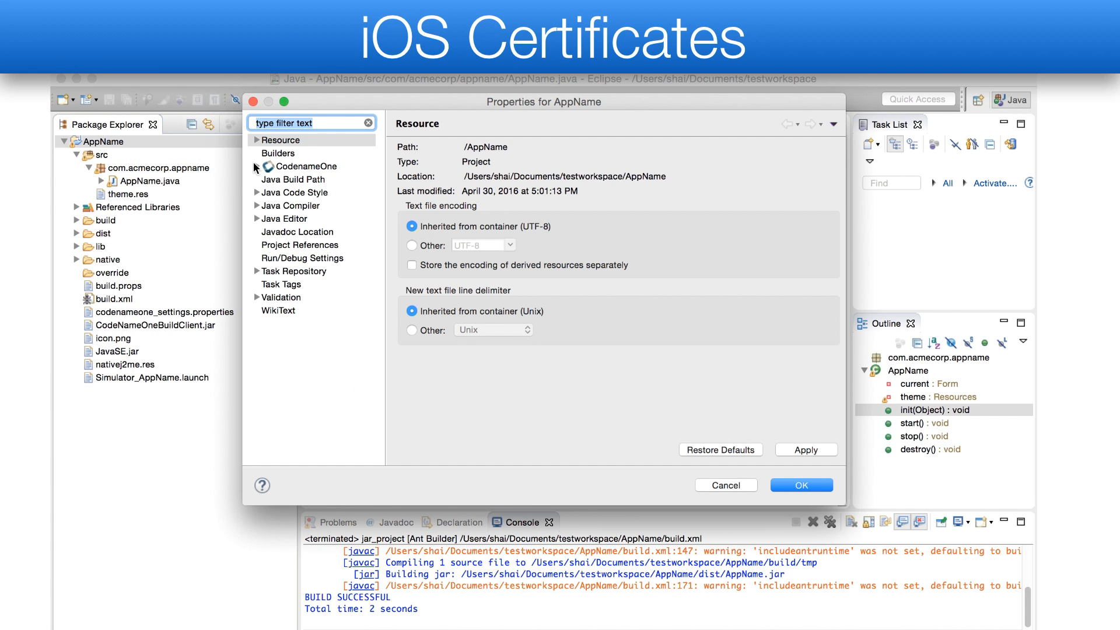
pyautogui.click(305, 166)
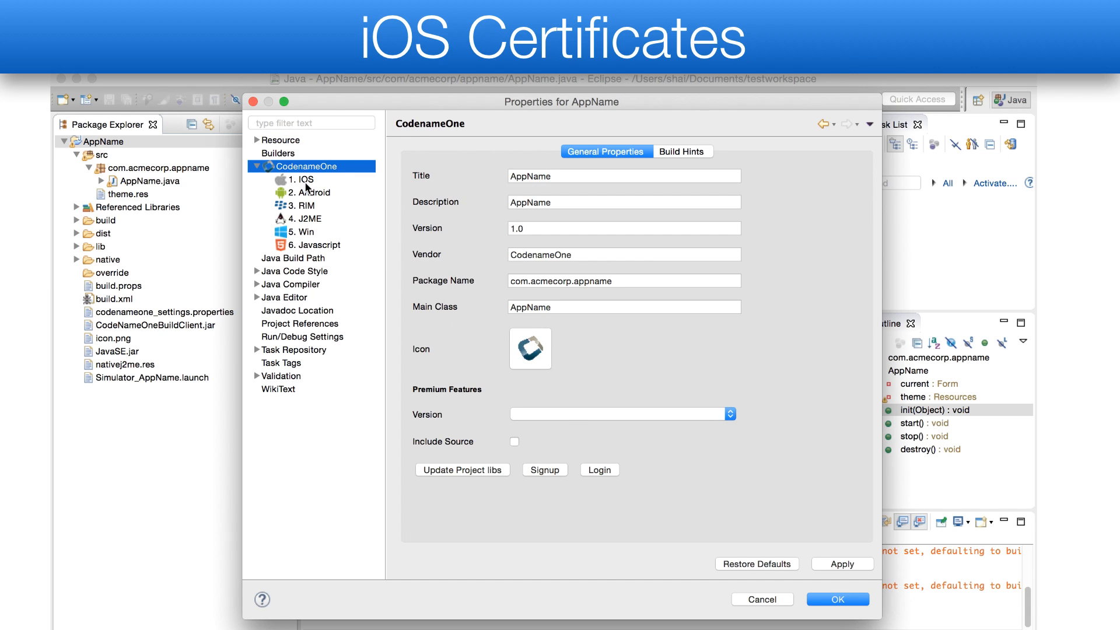
pyautogui.click(303, 178)
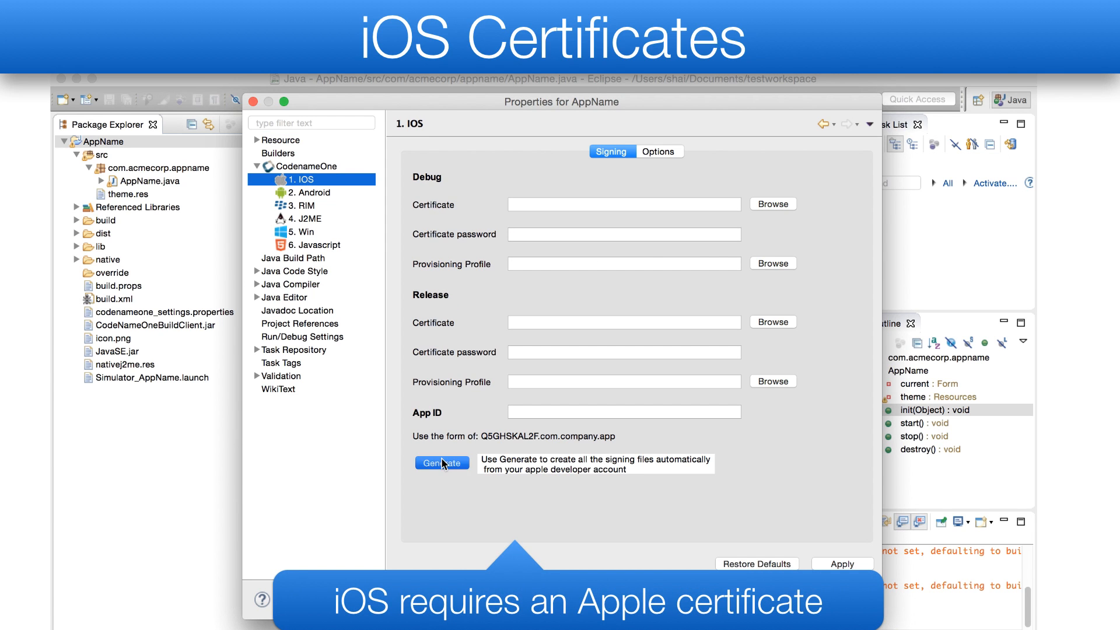
pyautogui.click(441, 463)
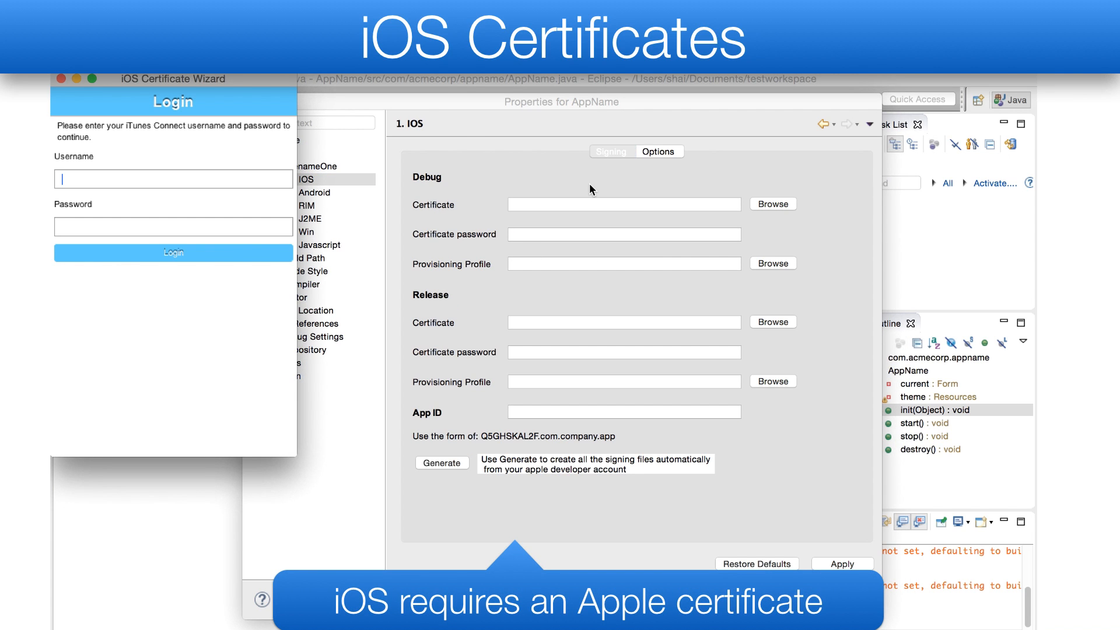